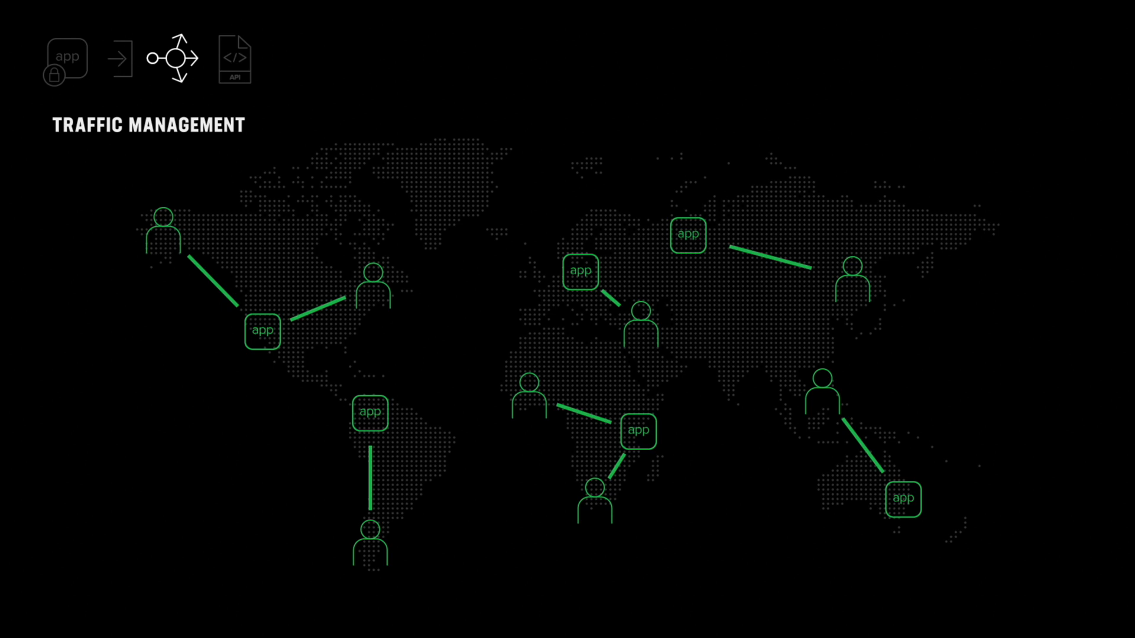
left_click(235, 58)
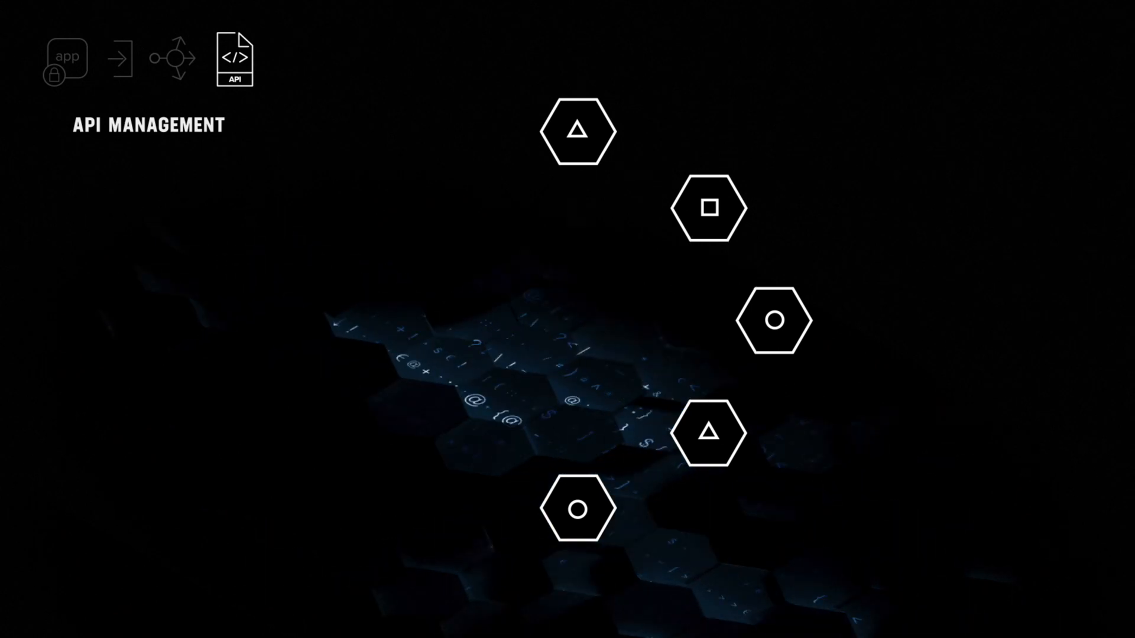